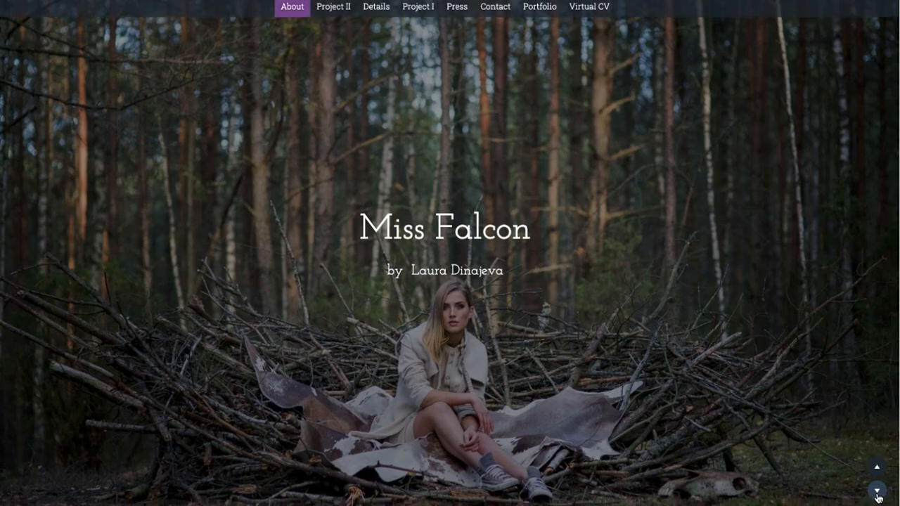
- Browse the Project II and Details parts of the template preview, then leave the preview
{"action": "left_click", "coordinate": [332, 6]}
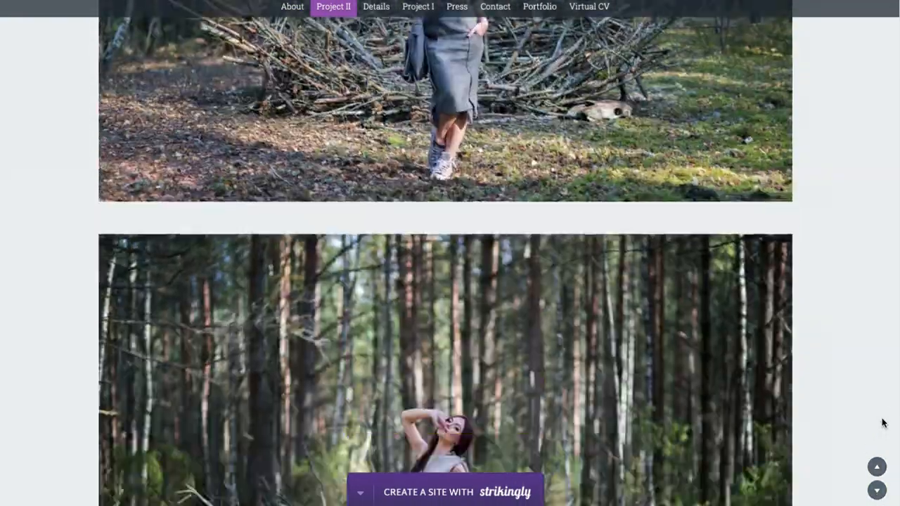
{"action": "left_click", "coordinate": [377, 6]}
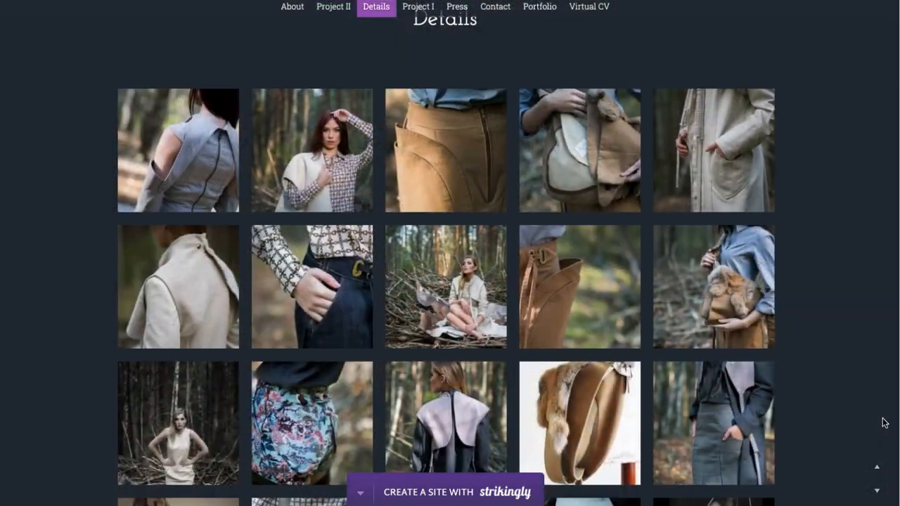
{"action": "left_click", "coordinate": [456, 6]}
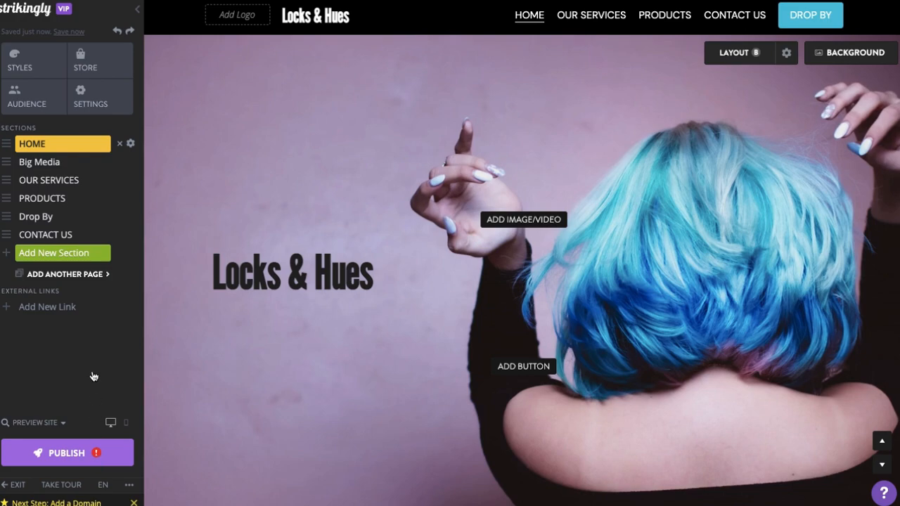
- Show the edit options for the forest photo in the Big Media section
{"action": "left_click", "coordinate": [40, 161]}
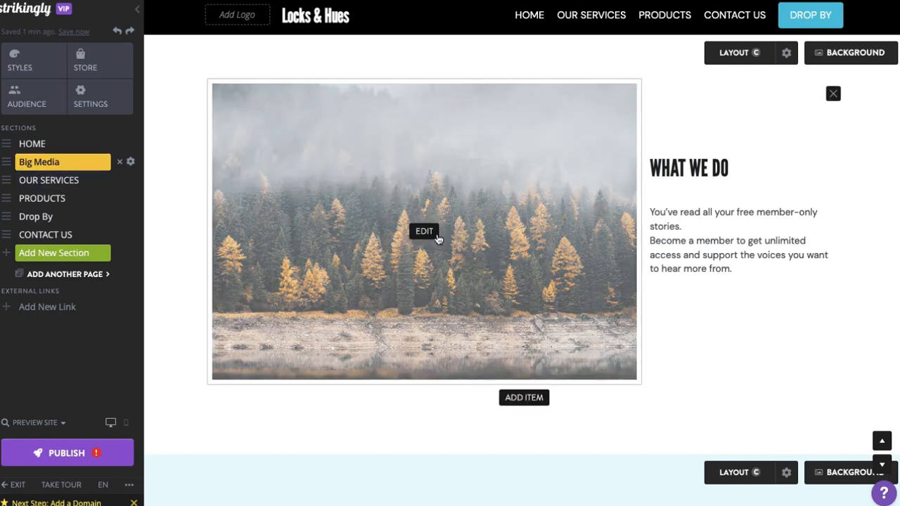
{"action": "left_click", "coordinate": [425, 231]}
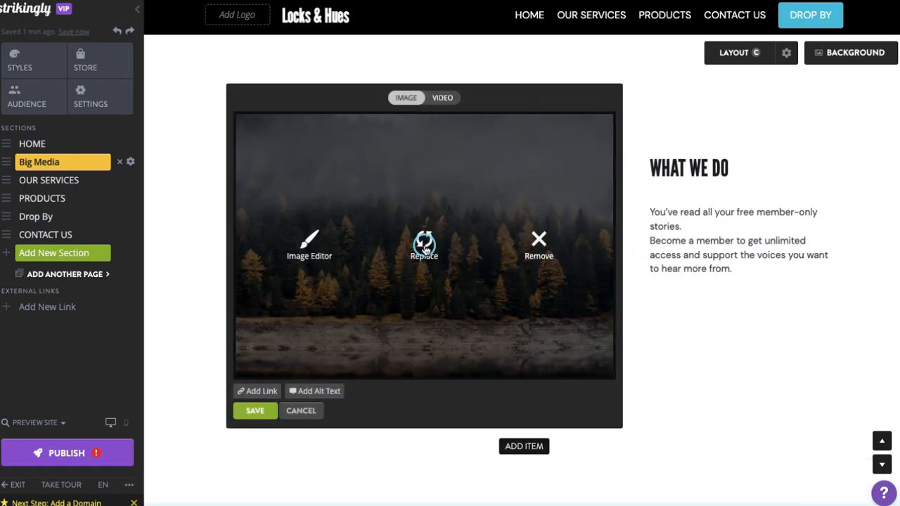
- Start replacing the forest photo, trying a computer file and a 'HAIRSTYLE' library search
{"action": "left_click", "coordinate": [425, 245]}
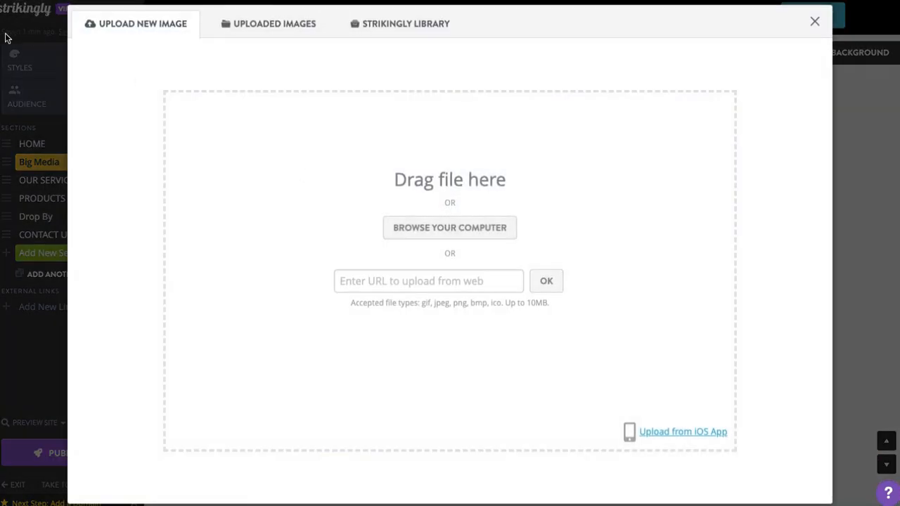
{"action": "left_click", "coordinate": [451, 227]}
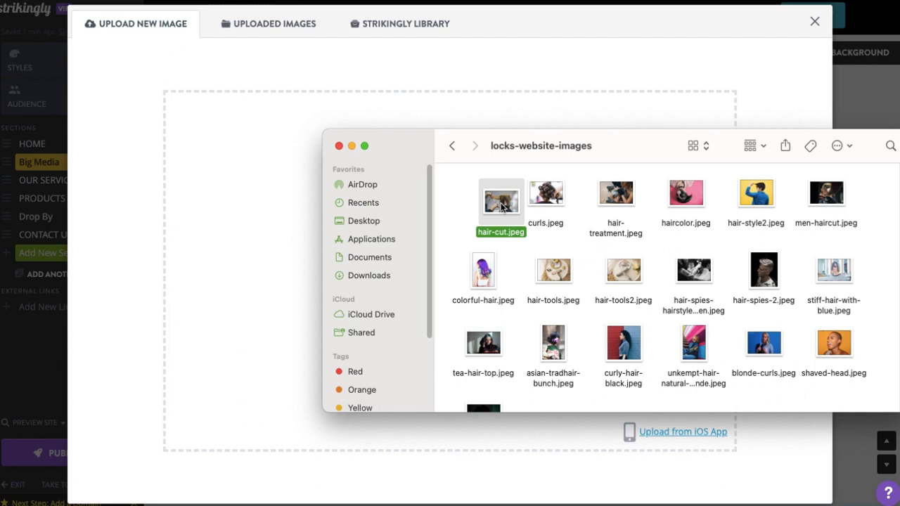
{"action": "left_click", "coordinate": [399, 23]}
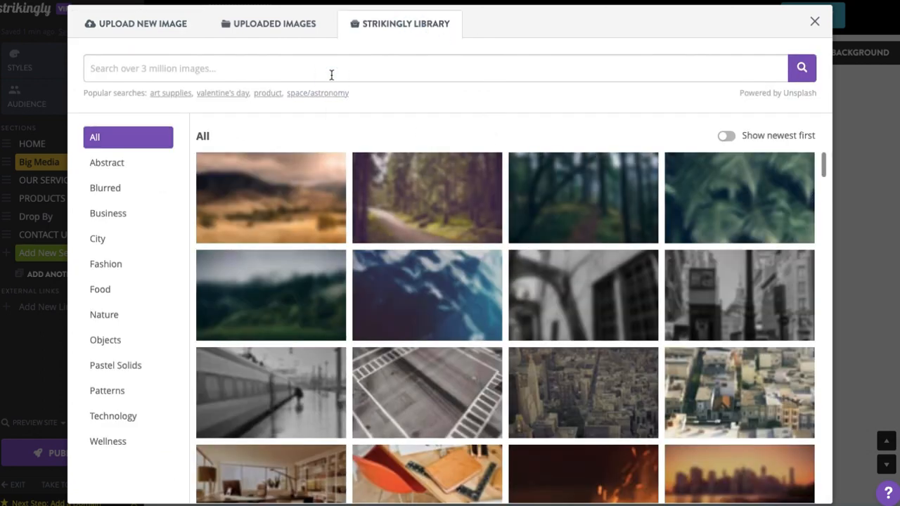
{"action": "type", "text": "HAIRSTYLE"}
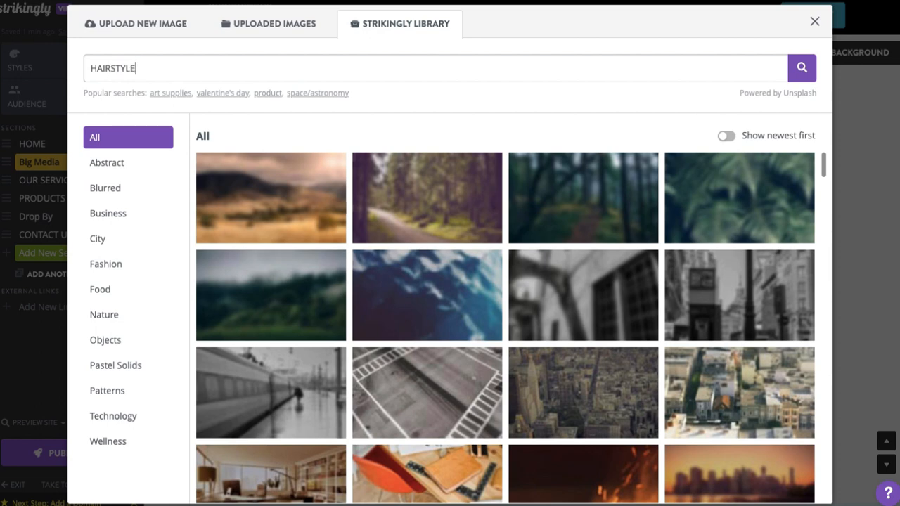
{"action": "left_click", "coordinate": [802, 68]}
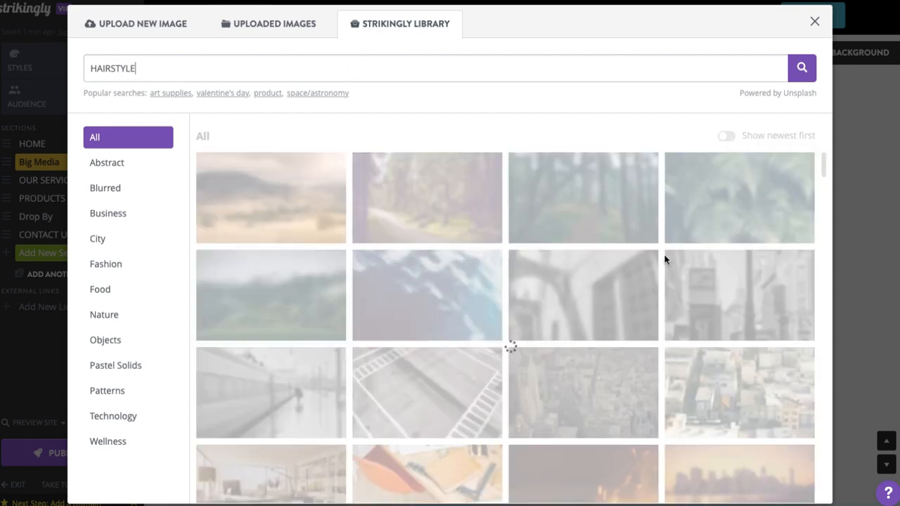
{"action": "left_click", "coordinate": [802, 68]}
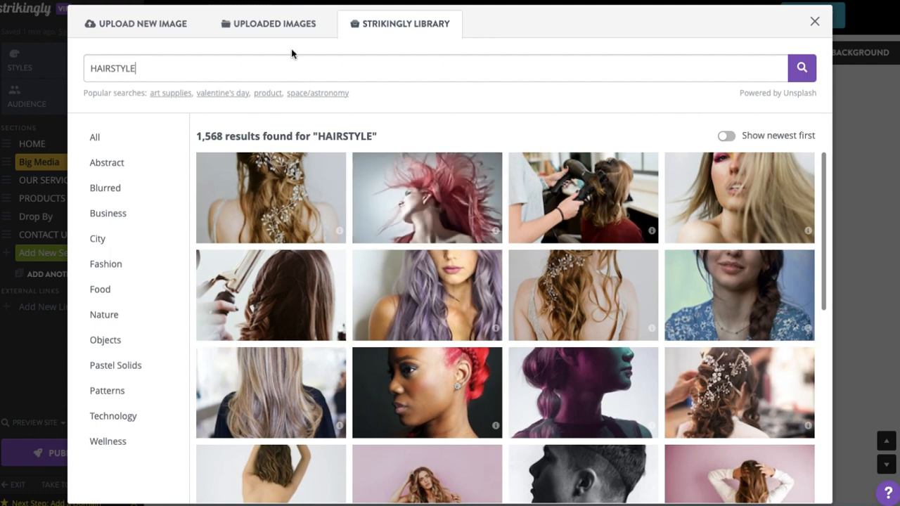
- Choose the blue-haired woman's photo from Uploaded Images as the replacement
{"action": "left_click", "coordinate": [274, 22]}
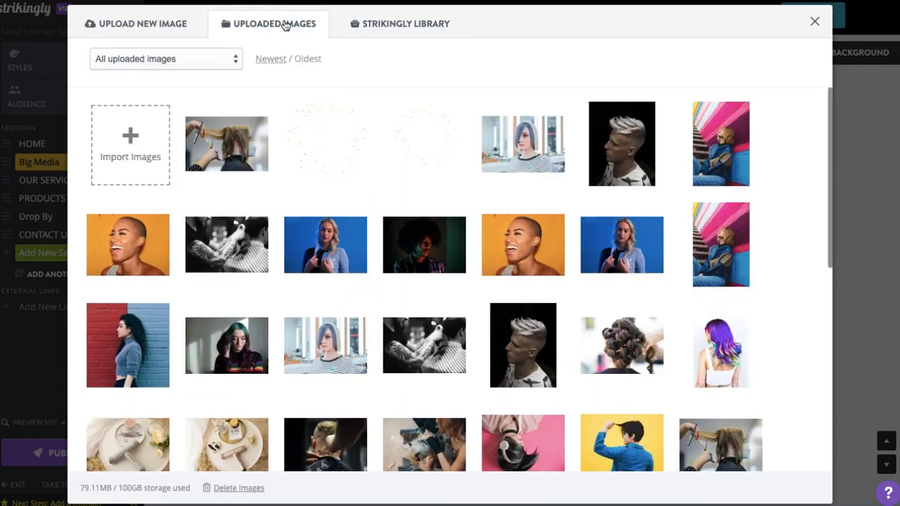
{"action": "left_click", "coordinate": [523, 143]}
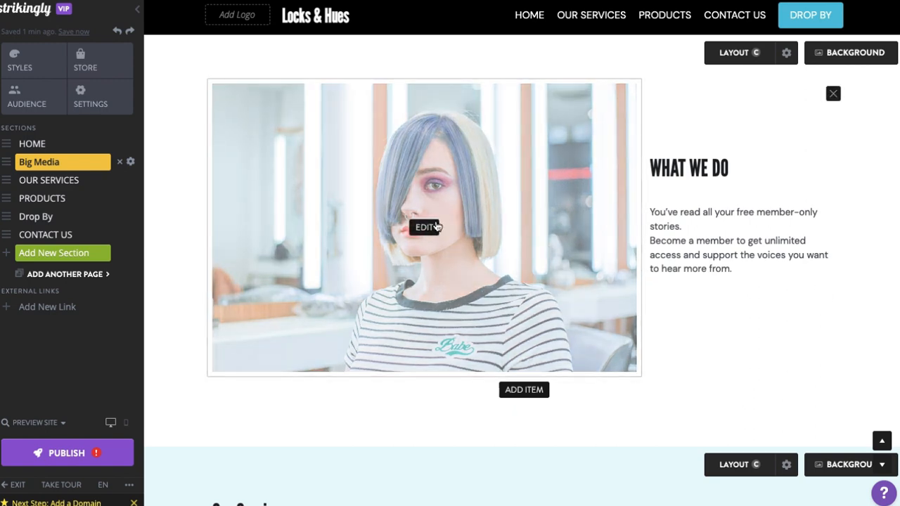
{"action": "left_click", "coordinate": [424, 228]}
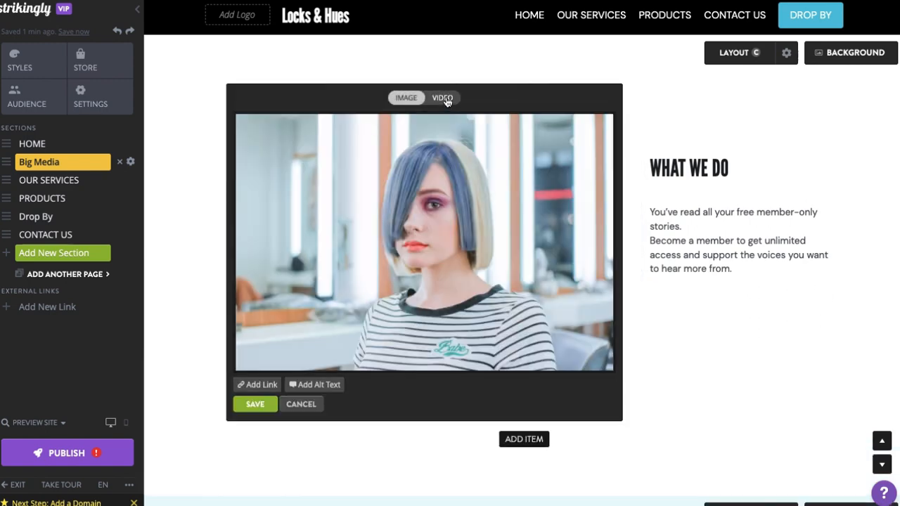
{"action": "left_click", "coordinate": [442, 97]}
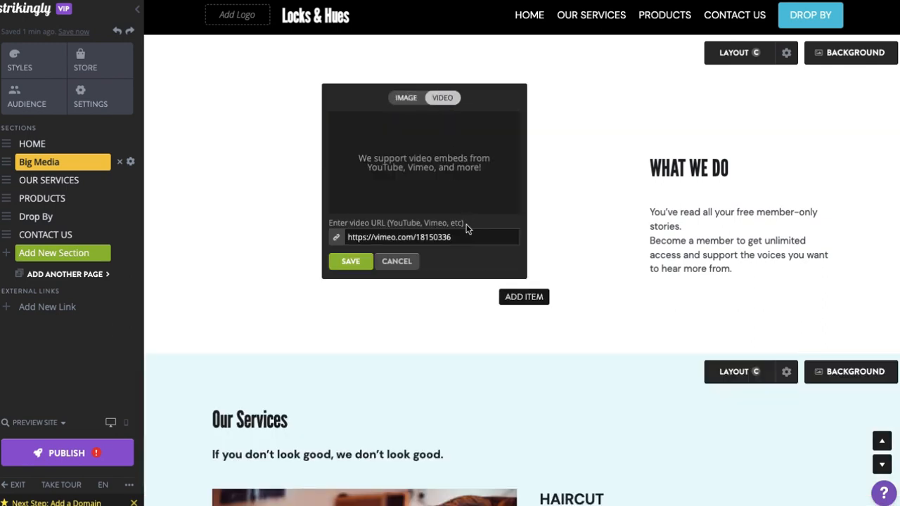
{"action": "type", "text": "https://www.youtube.com/watch?v=95wog9BN_I"}
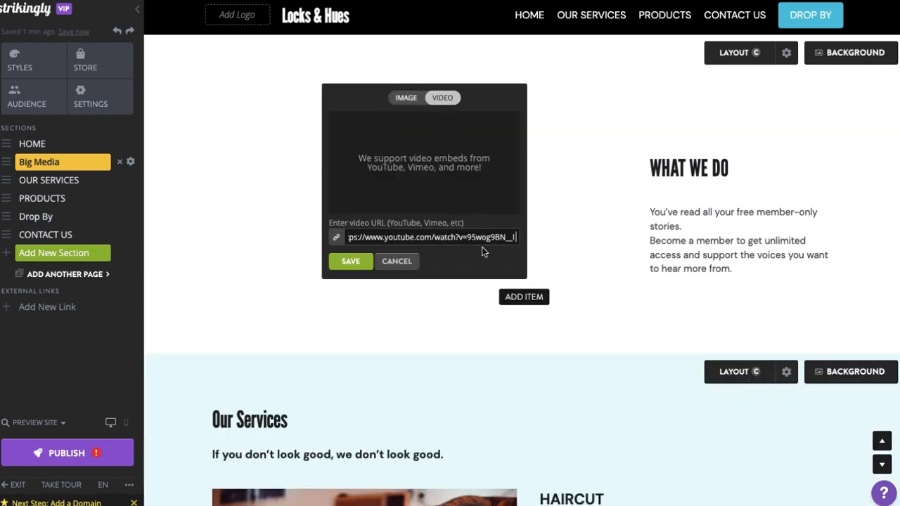
{"action": "left_click", "coordinate": [350, 260]}
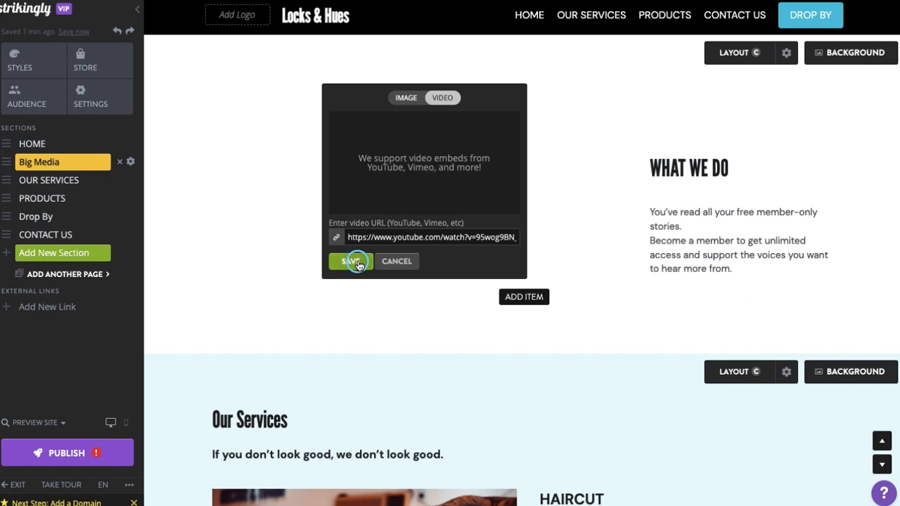
{"action": "left_click", "coordinate": [349, 260]}
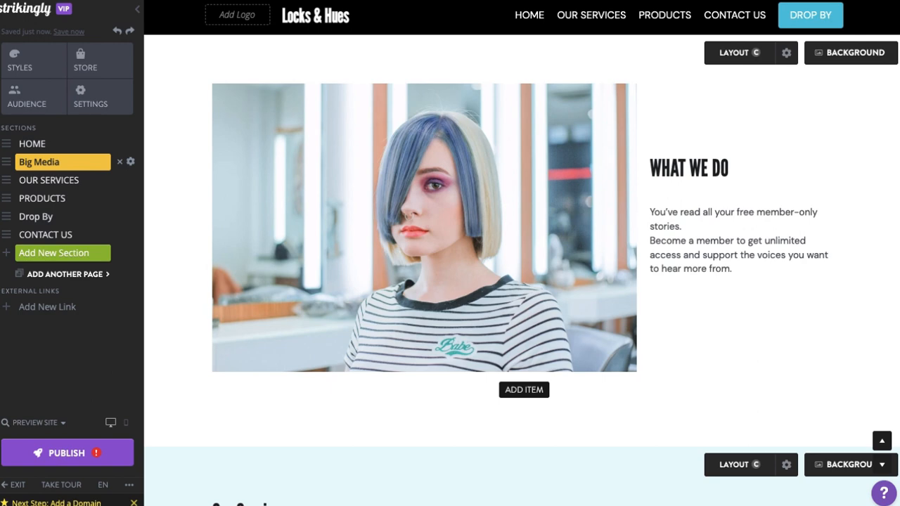
{"action": "mouse_move", "coordinate": [855, 53]}
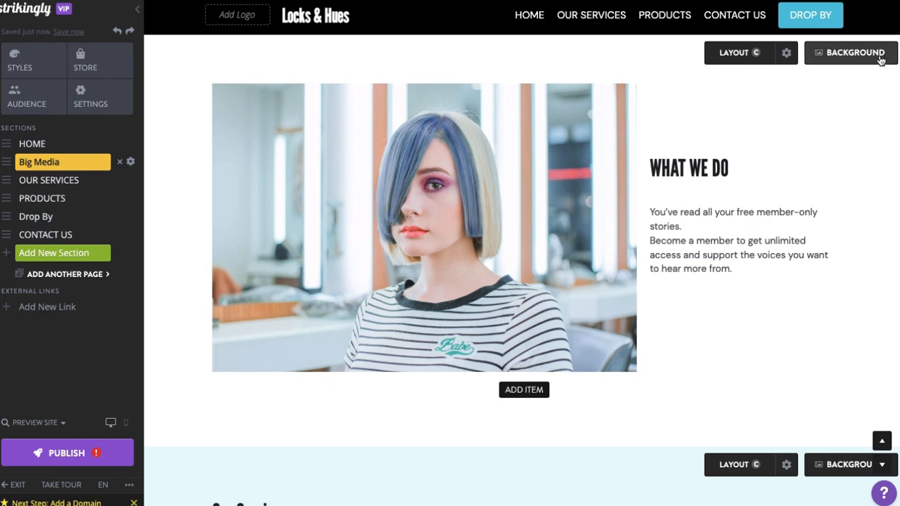
- Show the image choices for the Big Media section's background
{"action": "left_click", "coordinate": [850, 52]}
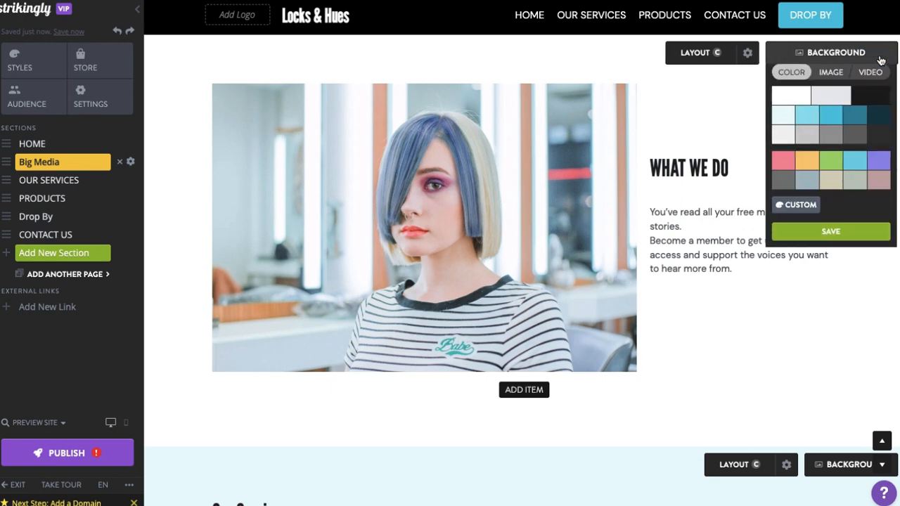
{"action": "left_click", "coordinate": [830, 71]}
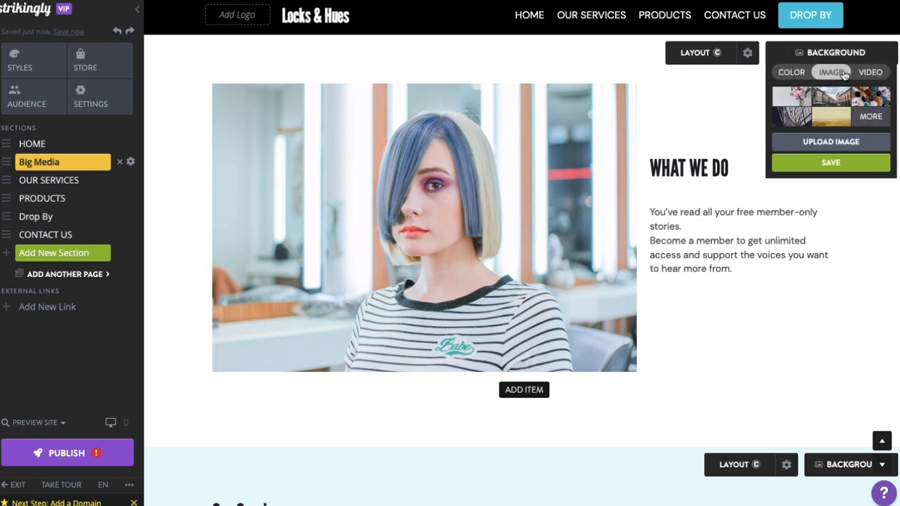
{"action": "left_click", "coordinate": [830, 98]}
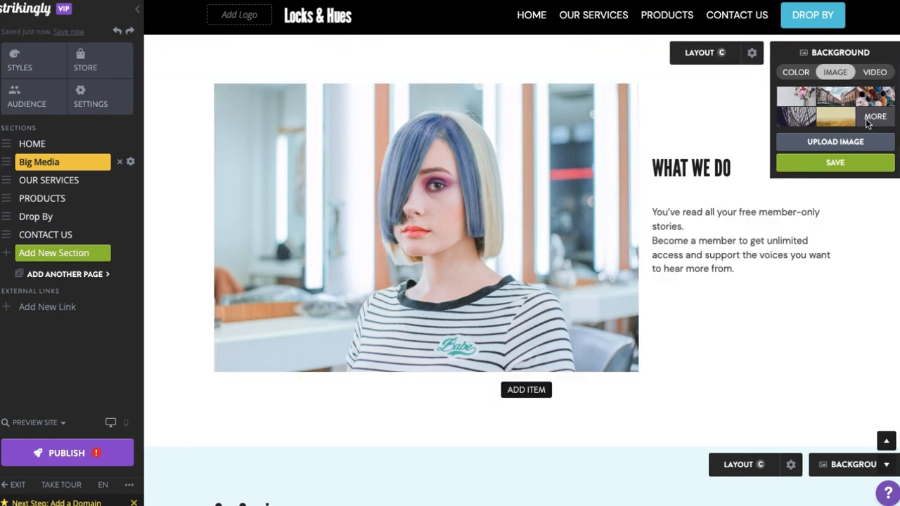
- Browse more background images and the upload option without choosing one
{"action": "left_click", "coordinate": [875, 115]}
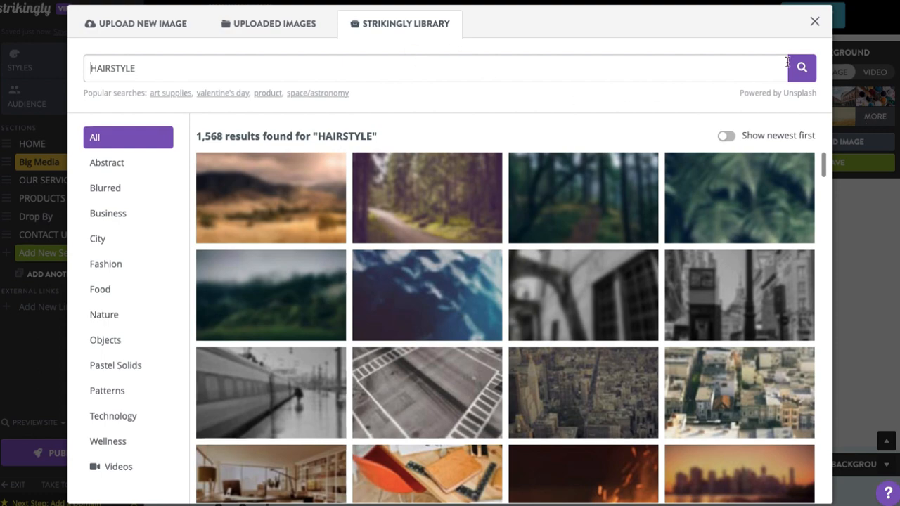
{"action": "left_click", "coordinate": [802, 67]}
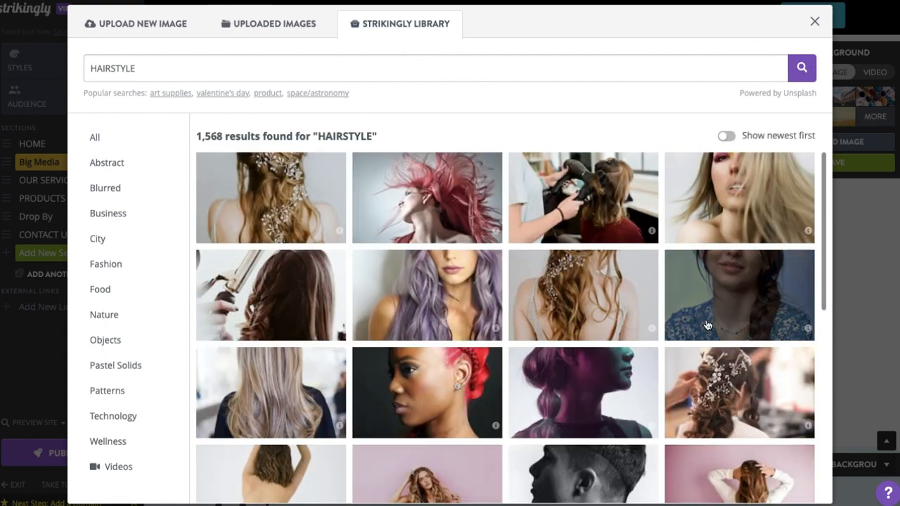
{"action": "left_click", "coordinate": [141, 22]}
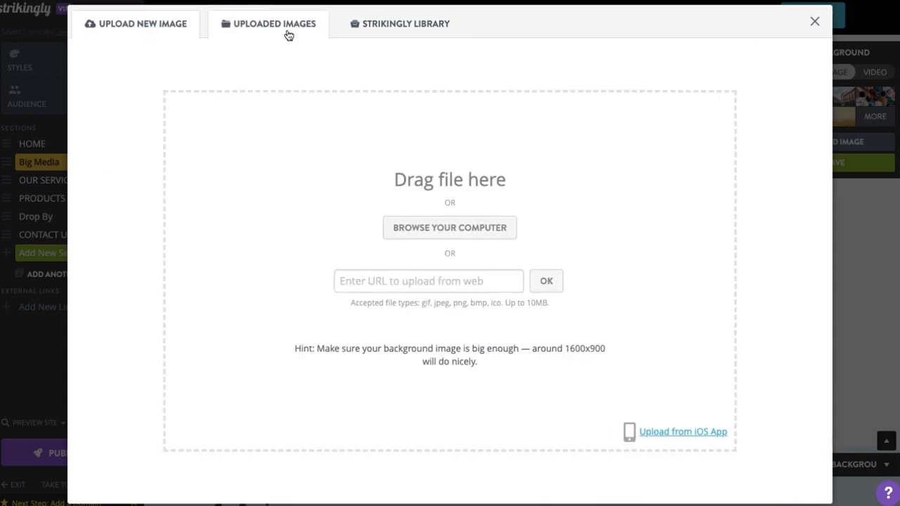
{"action": "left_click", "coordinate": [273, 22]}
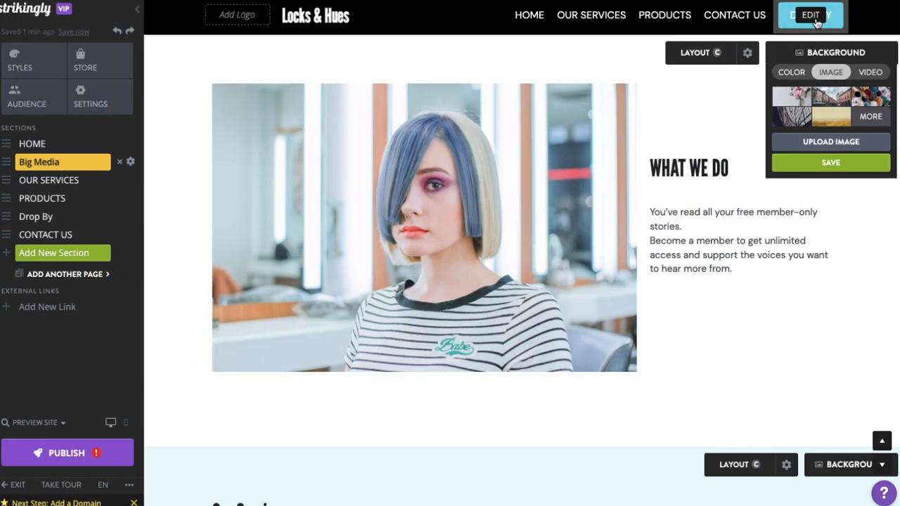
- Preview background videos and set the salon video as the section background, saving it
{"action": "left_click", "coordinate": [870, 72]}
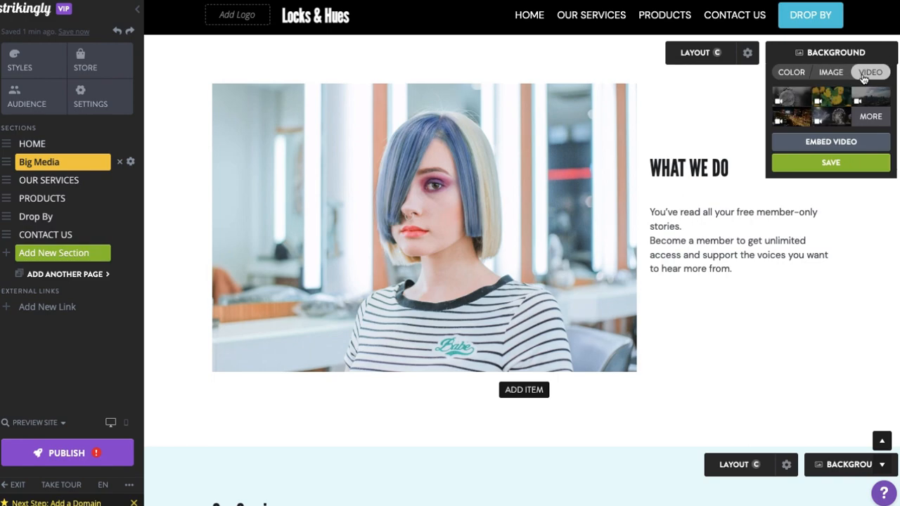
{"action": "left_click", "coordinate": [830, 97]}
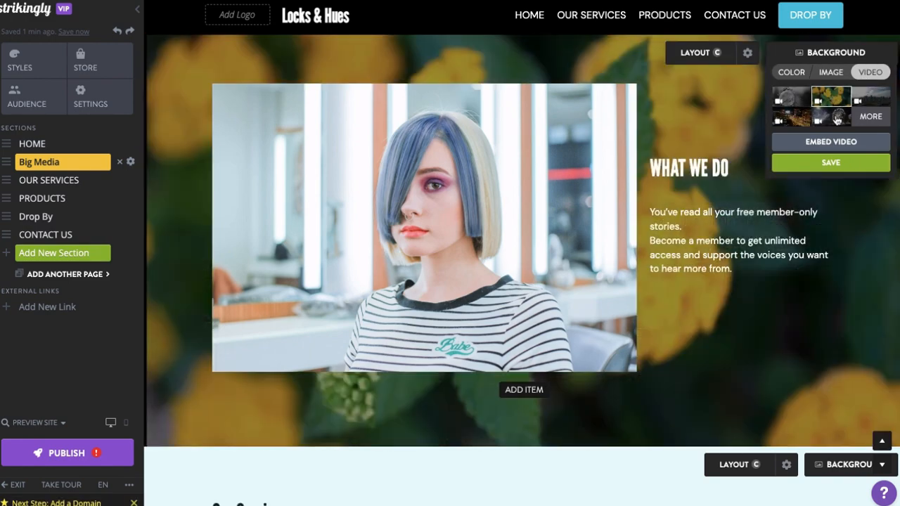
{"action": "left_click", "coordinate": [869, 115]}
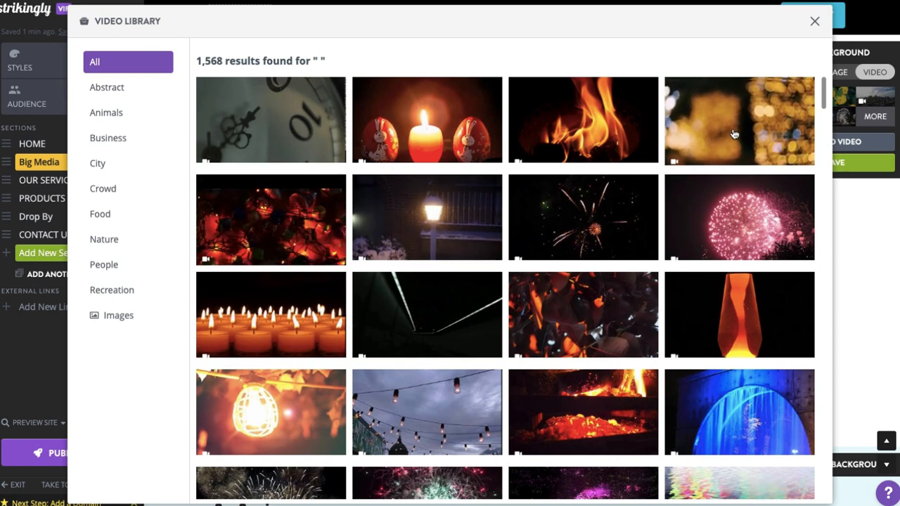
{"action": "left_click", "coordinate": [814, 21]}
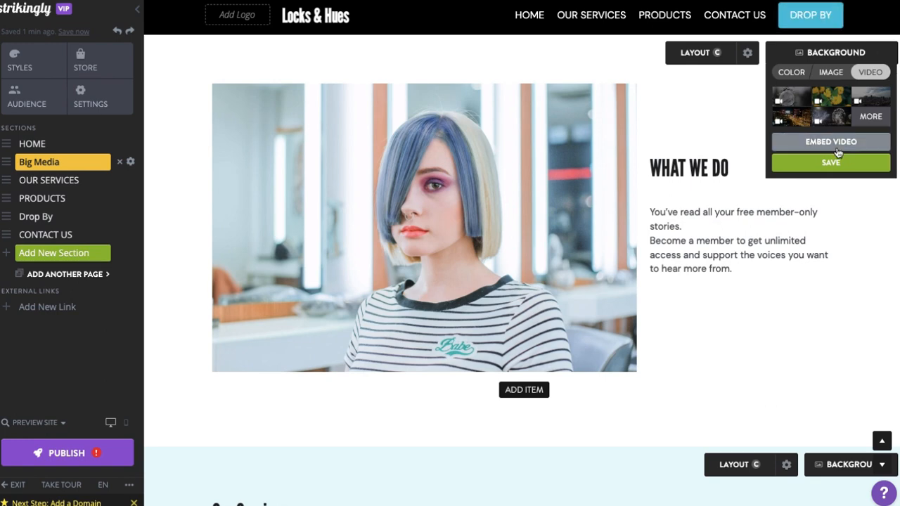
{"action": "left_click", "coordinate": [830, 140]}
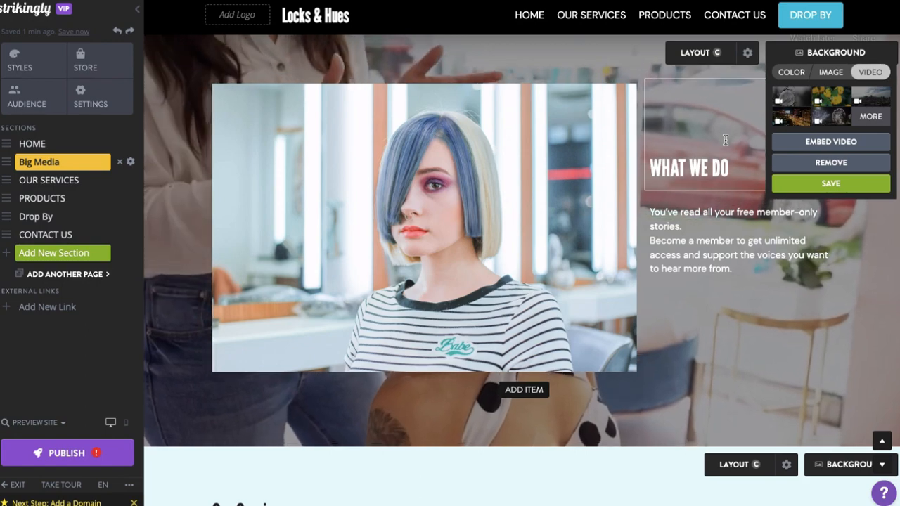
{"action": "left_click", "coordinate": [830, 183]}
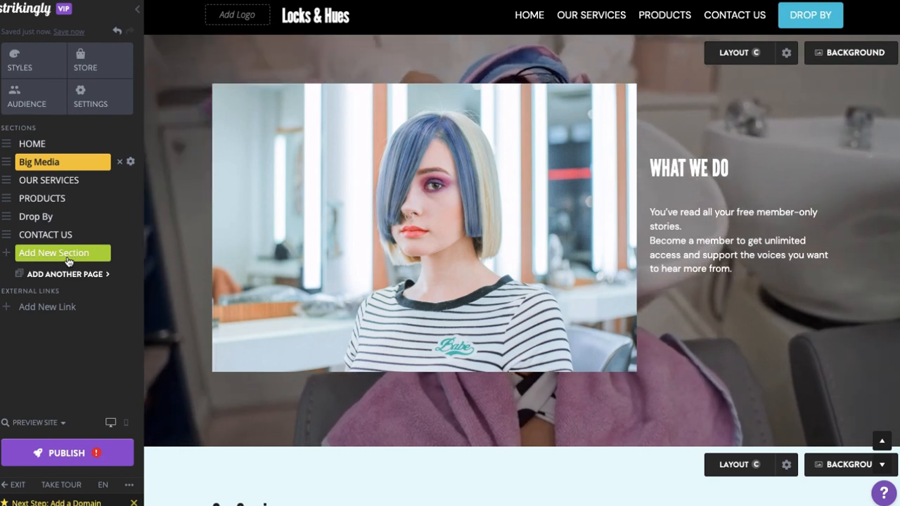
- Add a Gallery section with sample landscape photos and scroll to it
{"action": "left_click", "coordinate": [53, 253]}
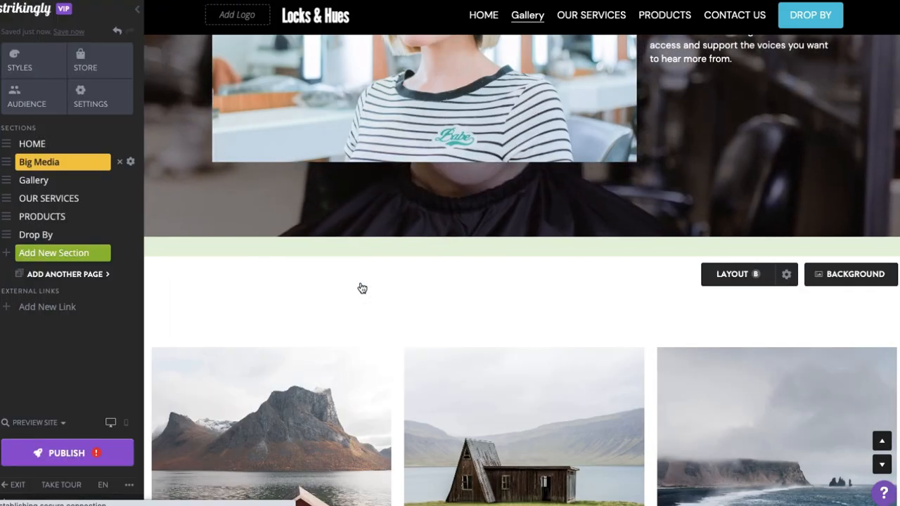
{"action": "left_click", "coordinate": [34, 180]}
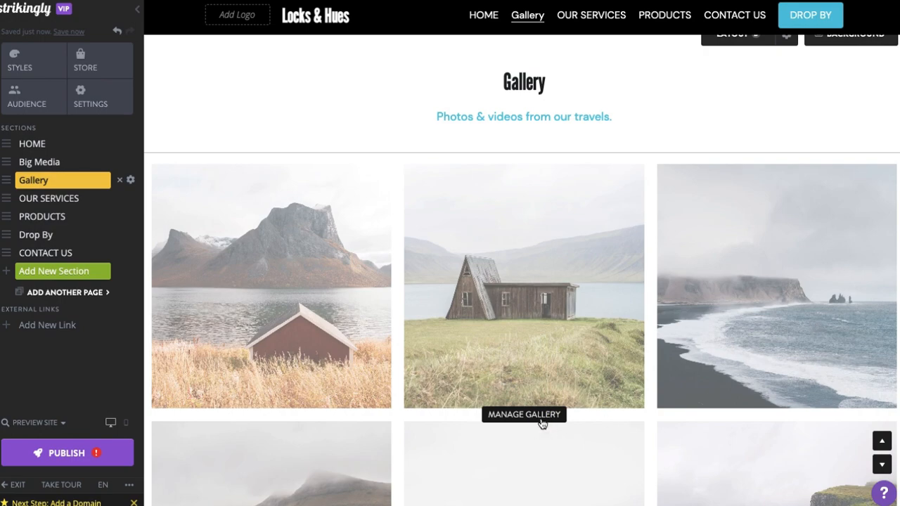
- Import the uploaded hair-styling photos into the gallery via Manage Gallery
{"action": "left_click", "coordinate": [524, 413]}
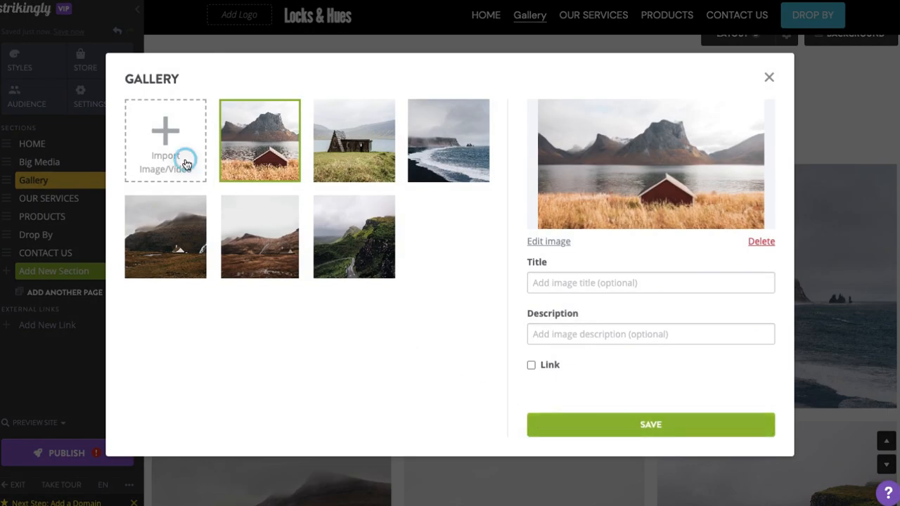
{"action": "left_click", "coordinate": [166, 140]}
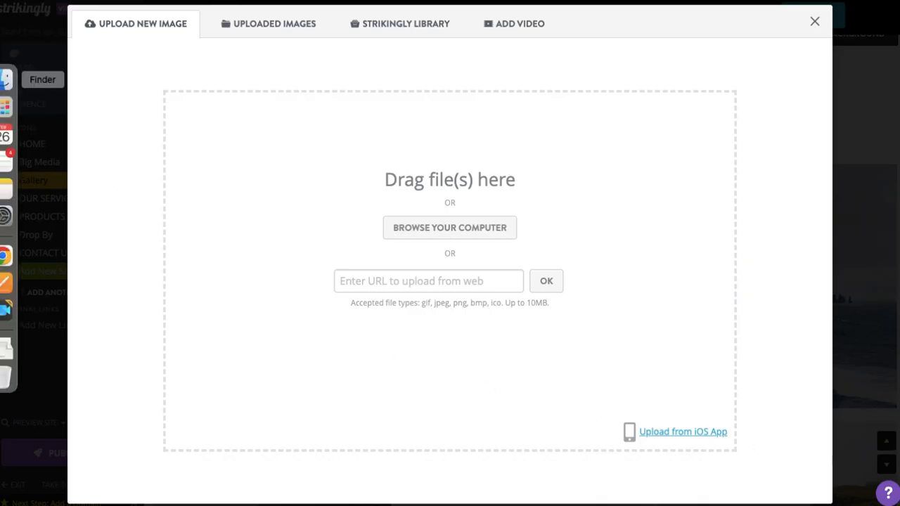
{"action": "left_click", "coordinate": [450, 228]}
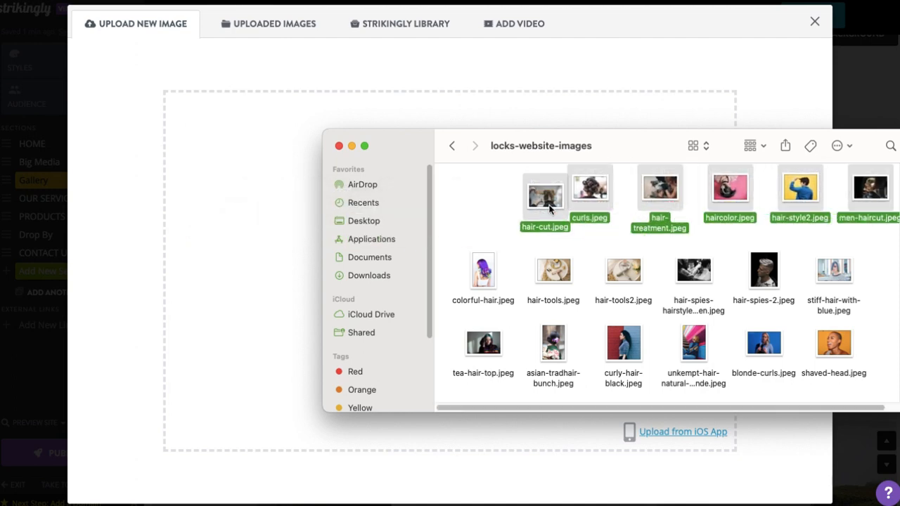
{"action": "mouse_move", "coordinate": [292, 31]}
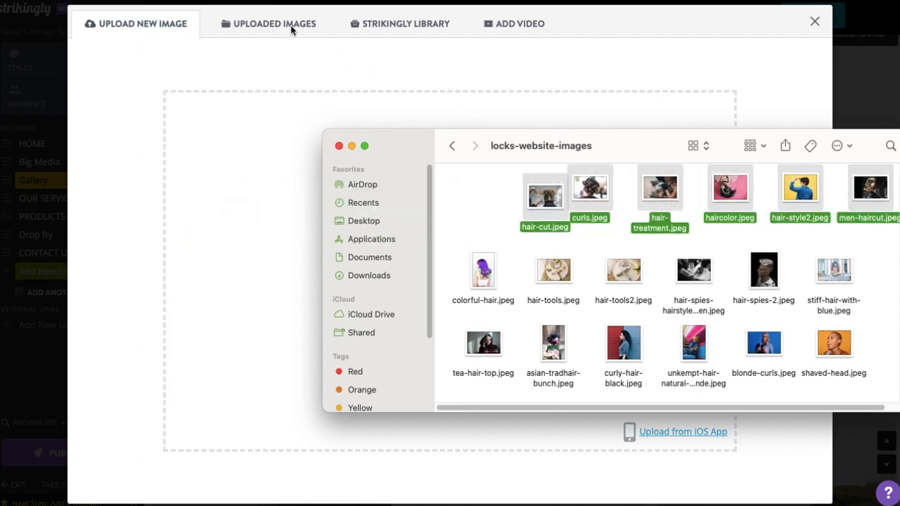
{"action": "left_click", "coordinate": [274, 22]}
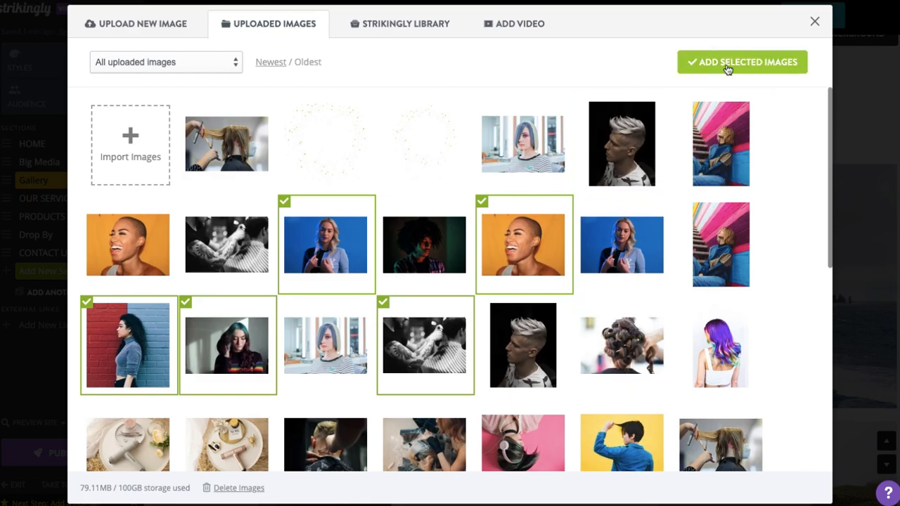
{"action": "left_click", "coordinate": [743, 62]}
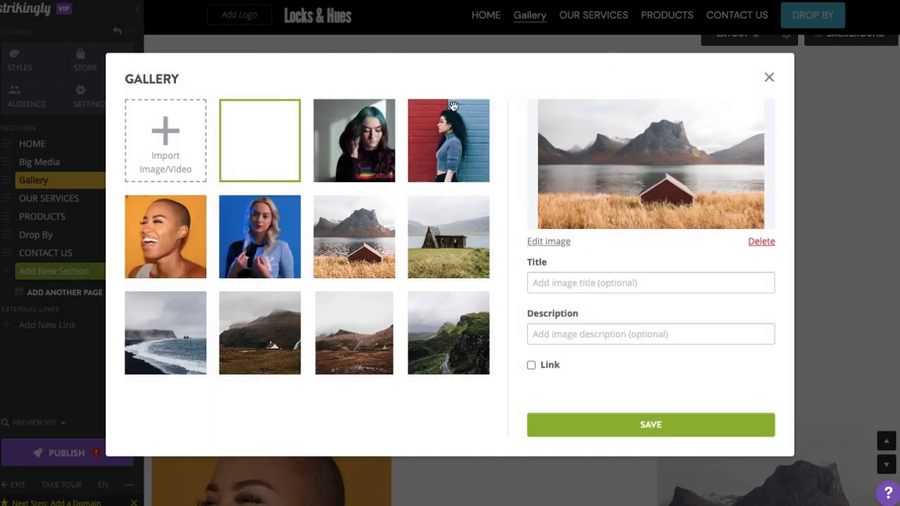
{"action": "left_click", "coordinate": [259, 141]}
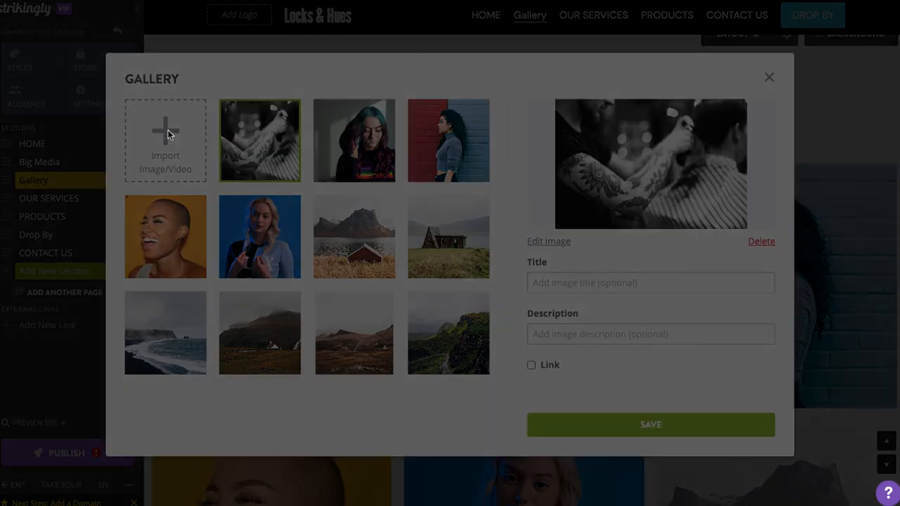
{"action": "left_click", "coordinate": [166, 140]}
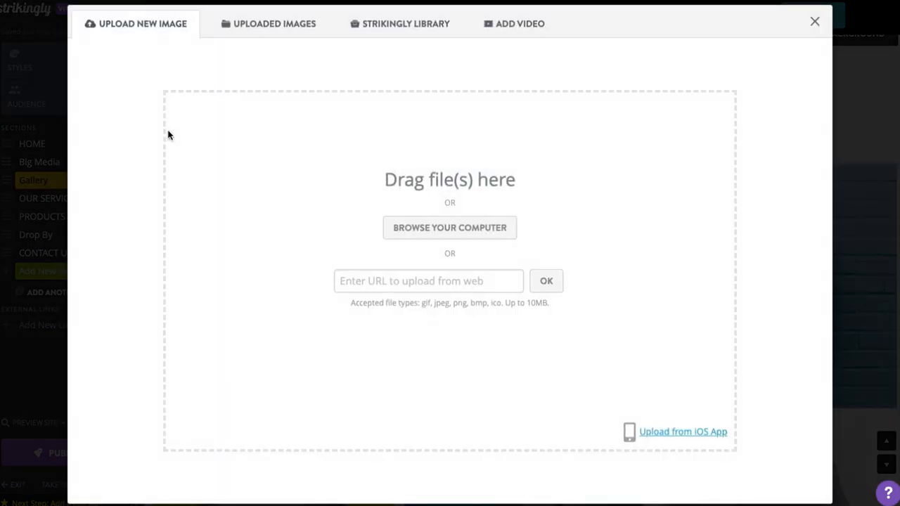
{"action": "mouse_move", "coordinate": [513, 22]}
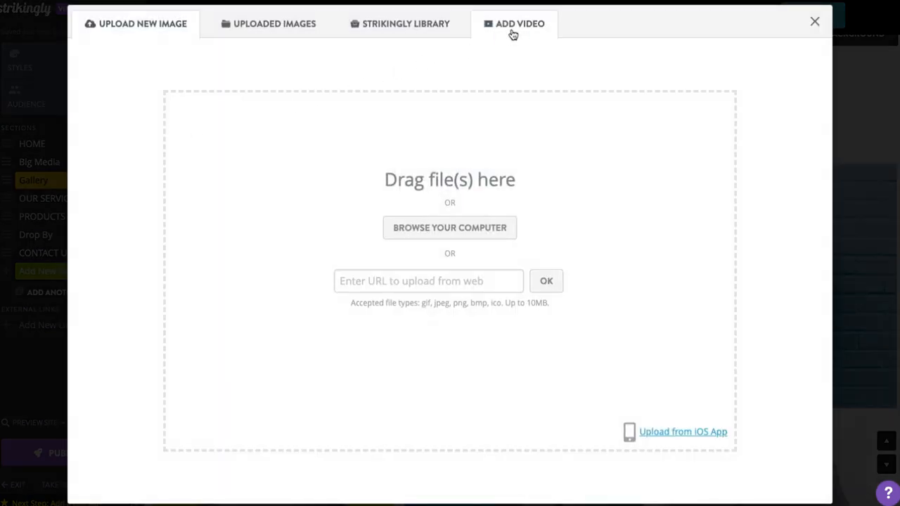
{"action": "left_click", "coordinate": [519, 23]}
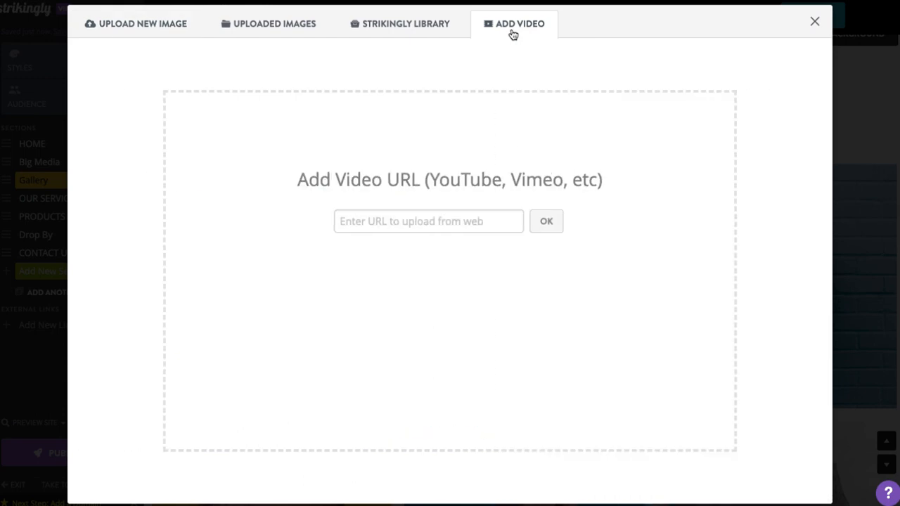
{"action": "left_click", "coordinate": [428, 221]}
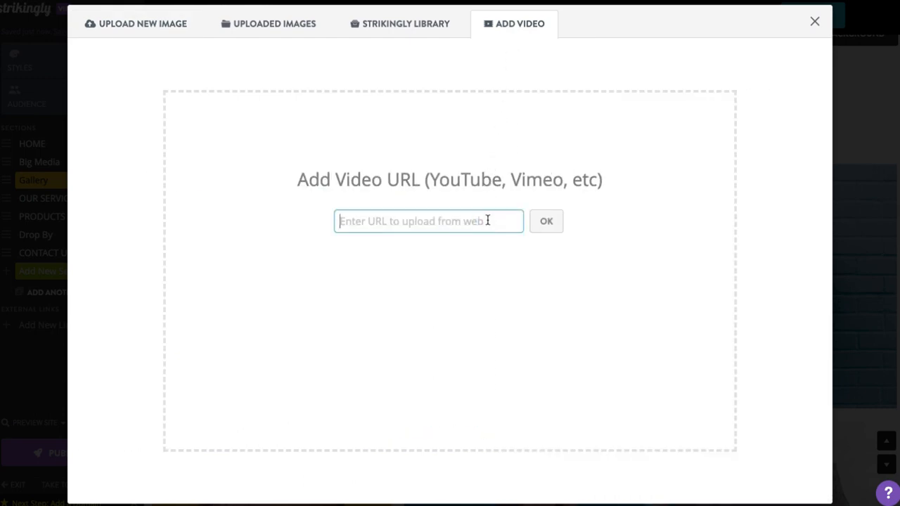
{"action": "type", "text": "https://www.youtube.com/watch?v=9"}
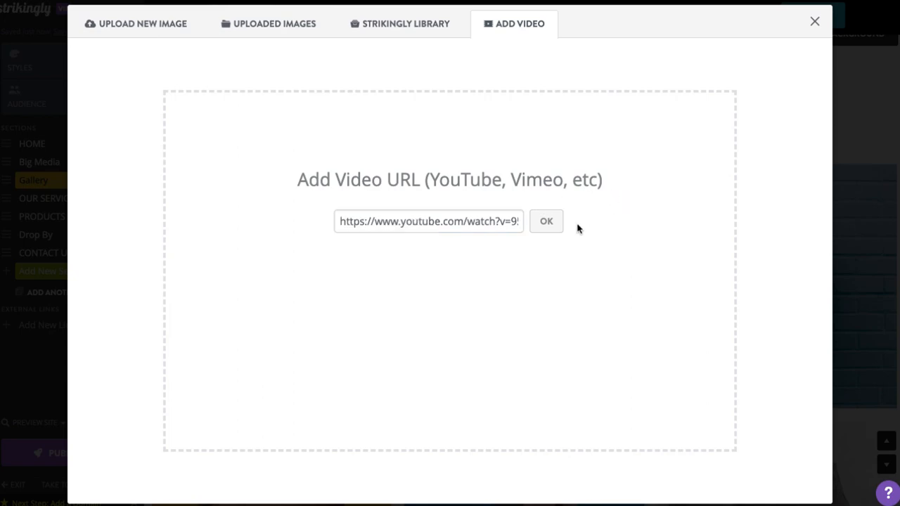
{"action": "left_click", "coordinate": [546, 221]}
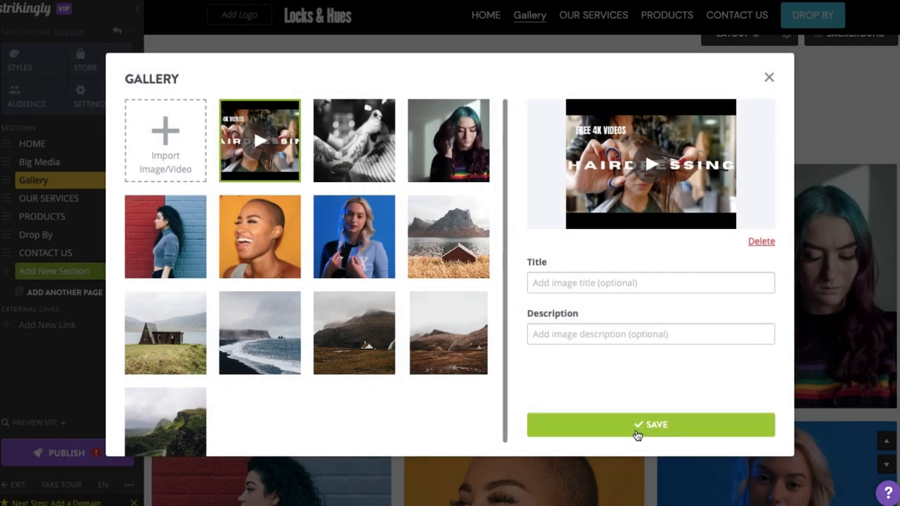
{"action": "left_click", "coordinate": [649, 425]}
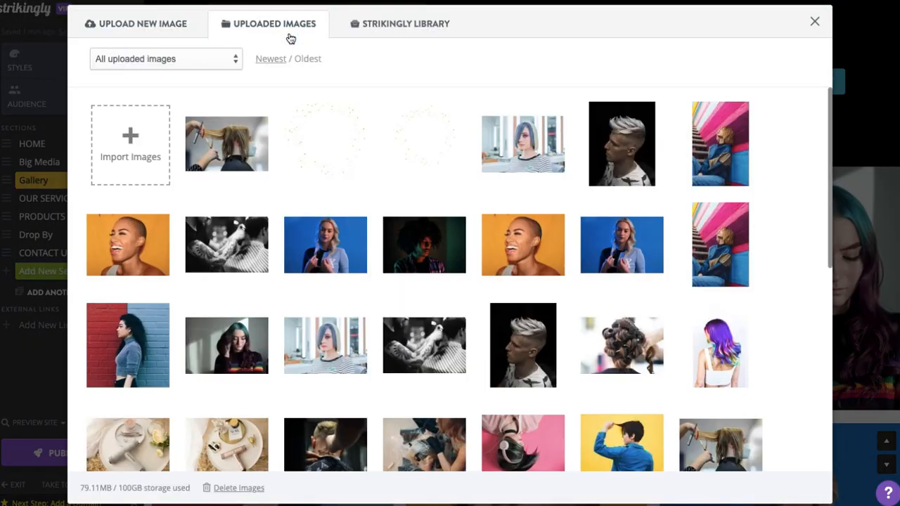
- Close the image picker to reach the Contact Us section's social icons
{"action": "left_click", "coordinate": [814, 21]}
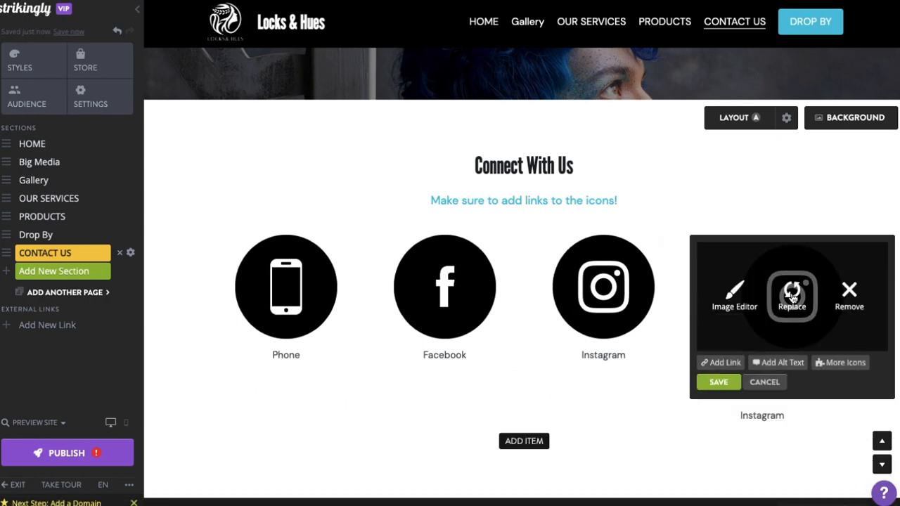
- Save the new 't' logo on the fourth icon and change its Instagram caption to Twitter
{"action": "left_click", "coordinate": [791, 295]}
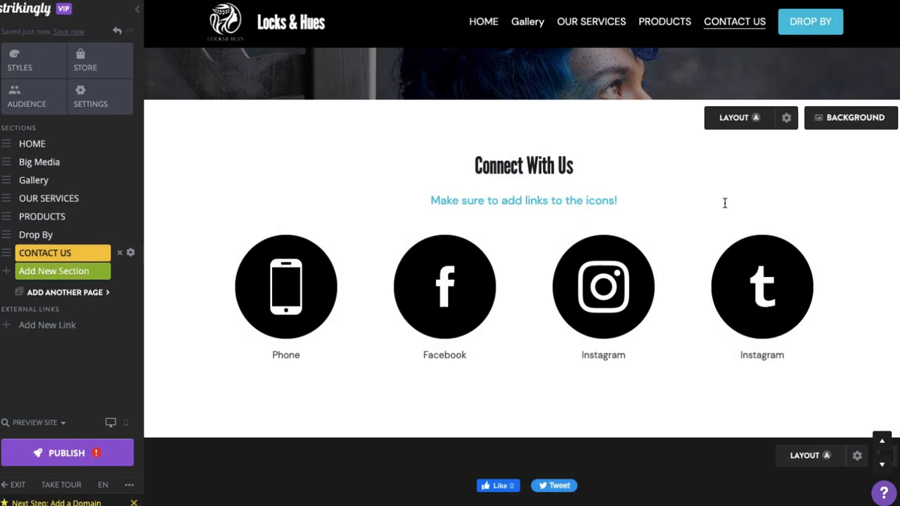
{"action": "left_click", "coordinate": [762, 355]}
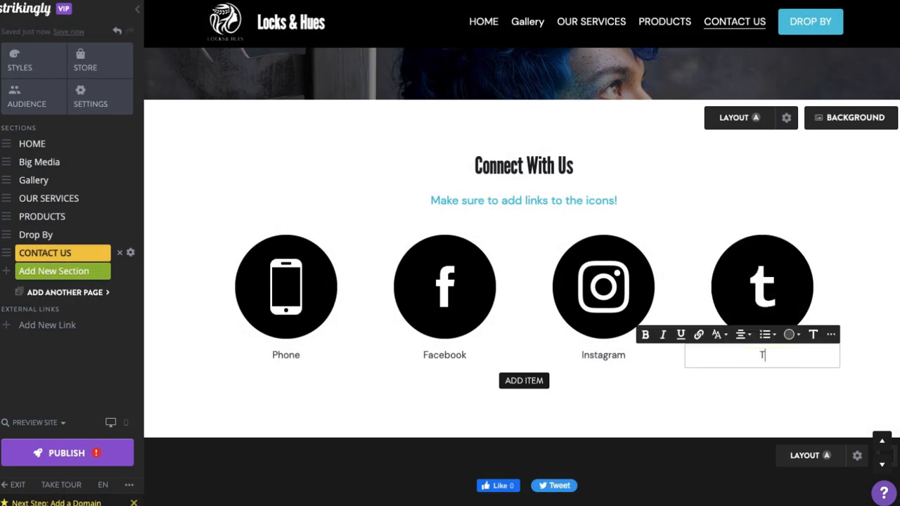
{"action": "type", "text": "witter"}
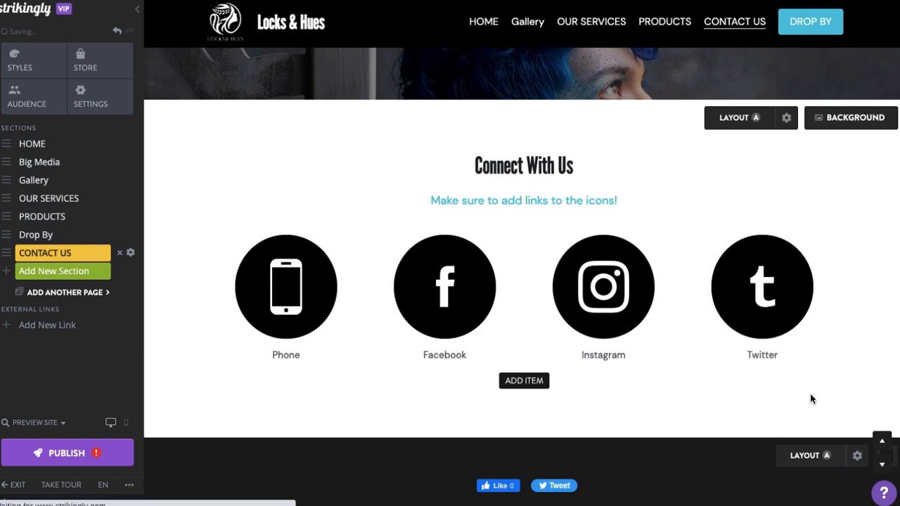